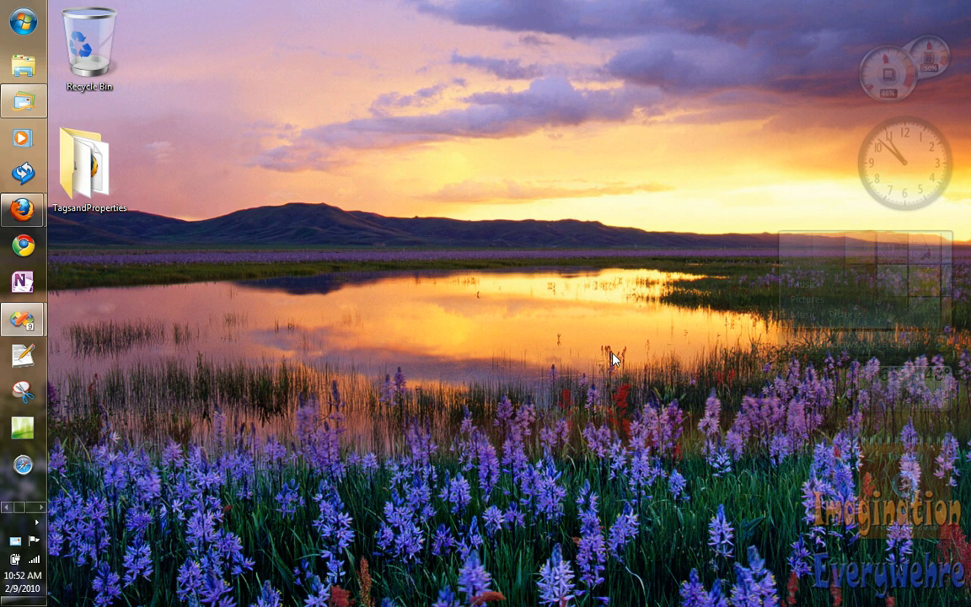
mouse_move(620, 359)
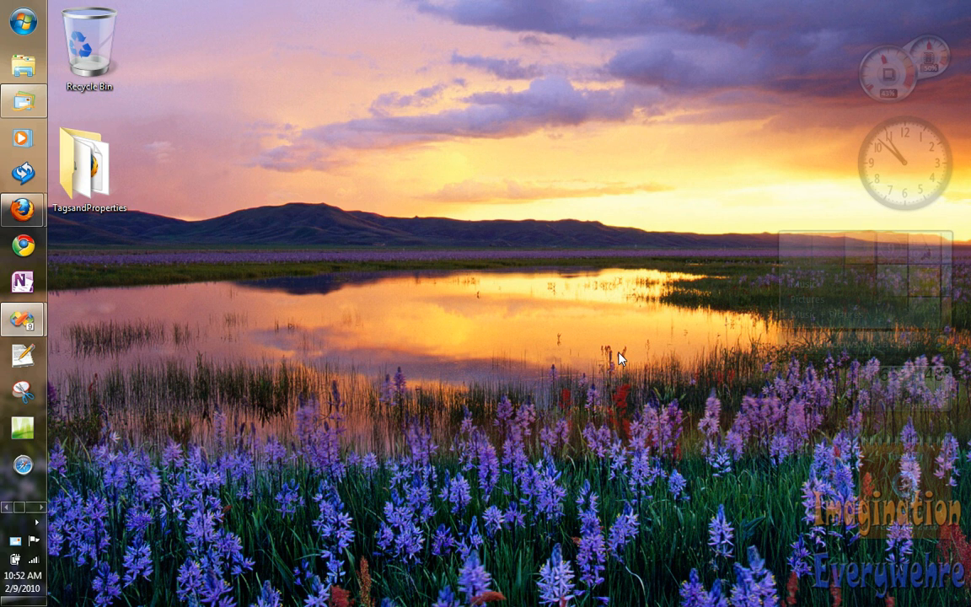
mouse_move(22, 320)
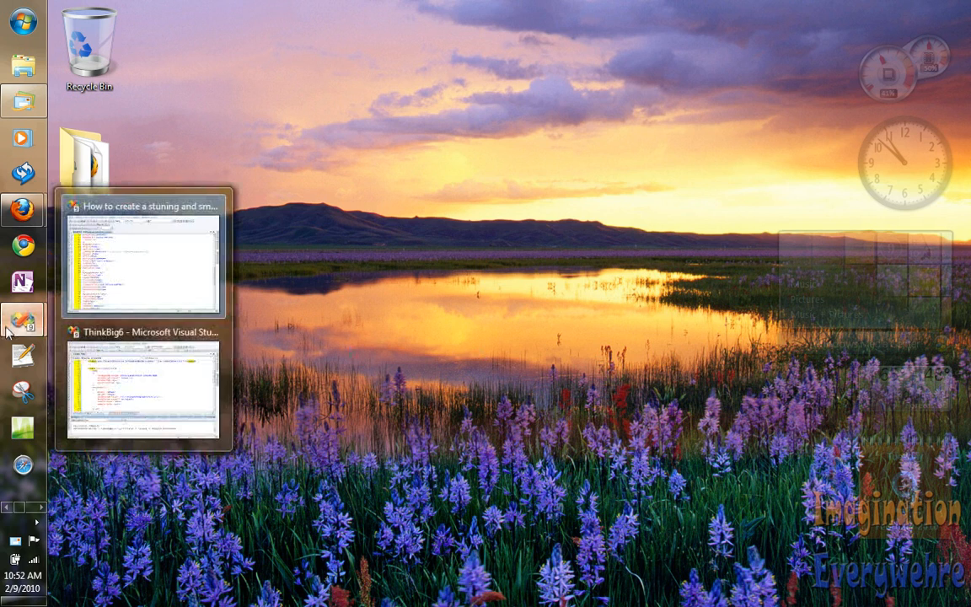
Switch from the taskbar to the ThinkBig6 Visual Studio window to review index.html
left_click(142, 386)
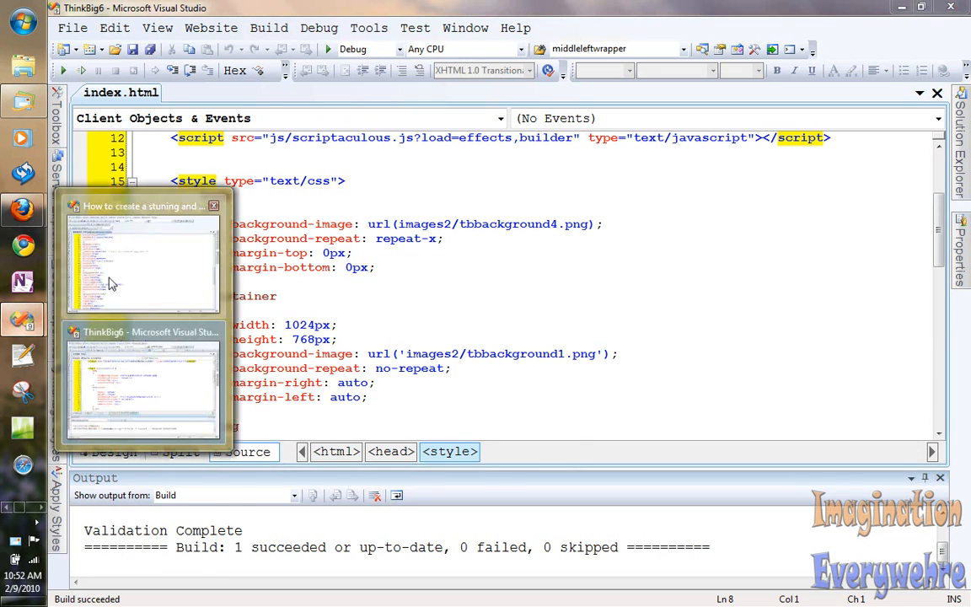
left_click(144, 261)
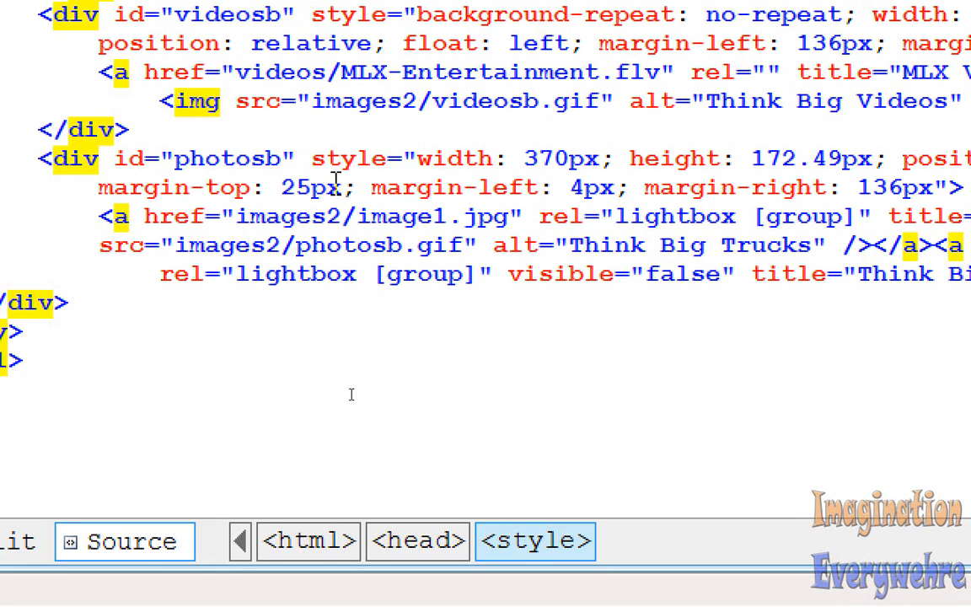
mouse_move(417, 393)
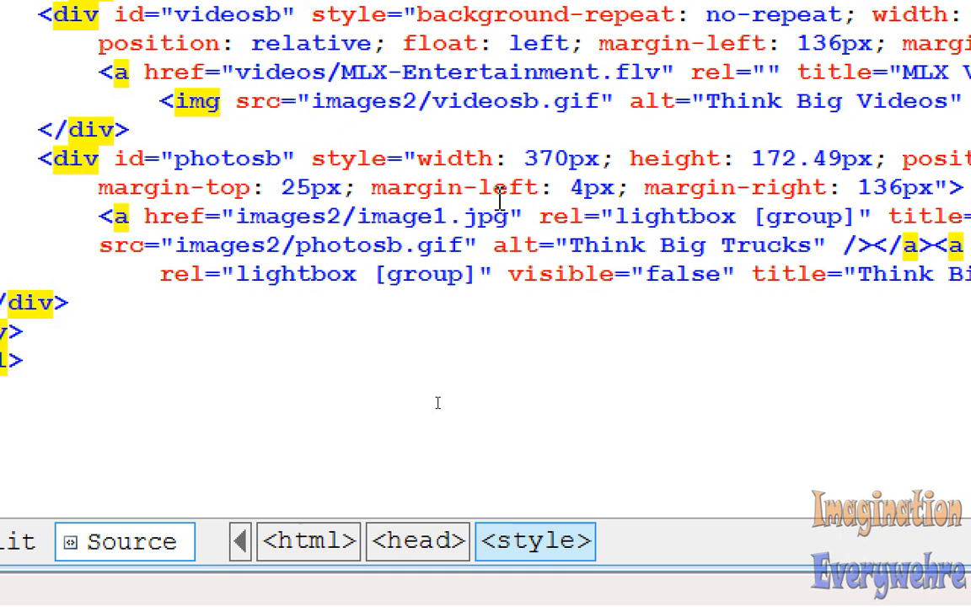
mouse_move(317, 408)
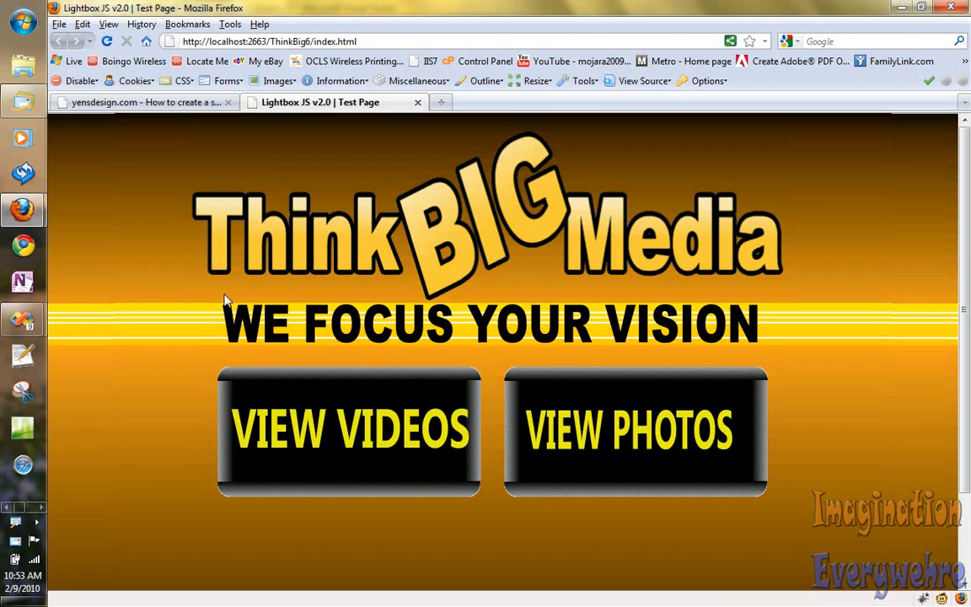
mouse_move(620, 438)
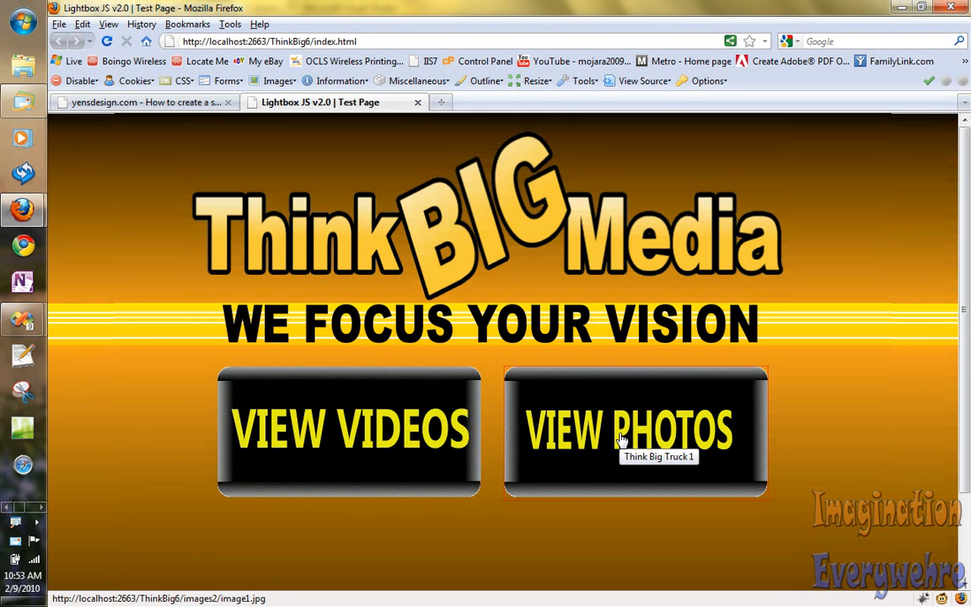
left_click(635, 430)
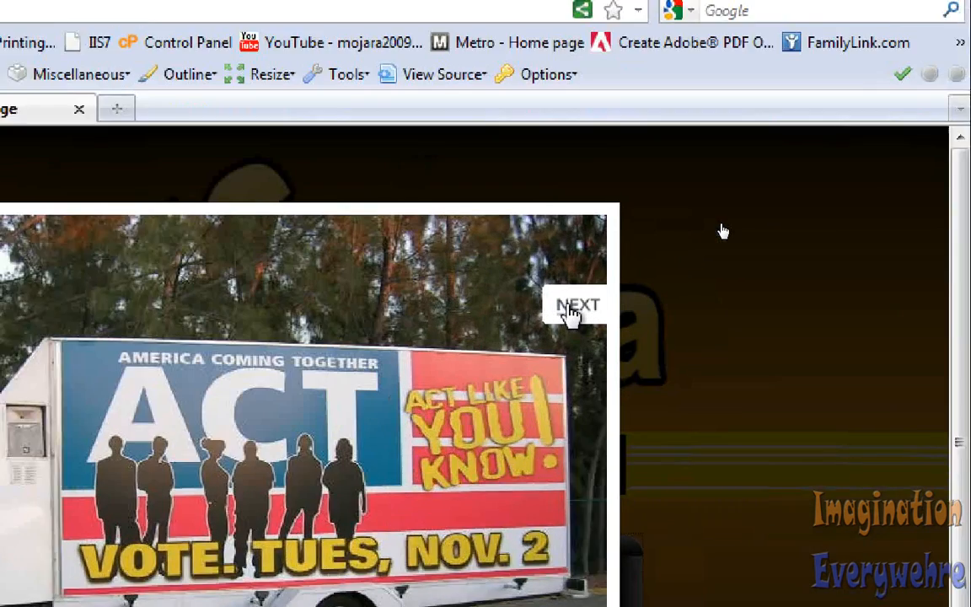
left_click(578, 304)
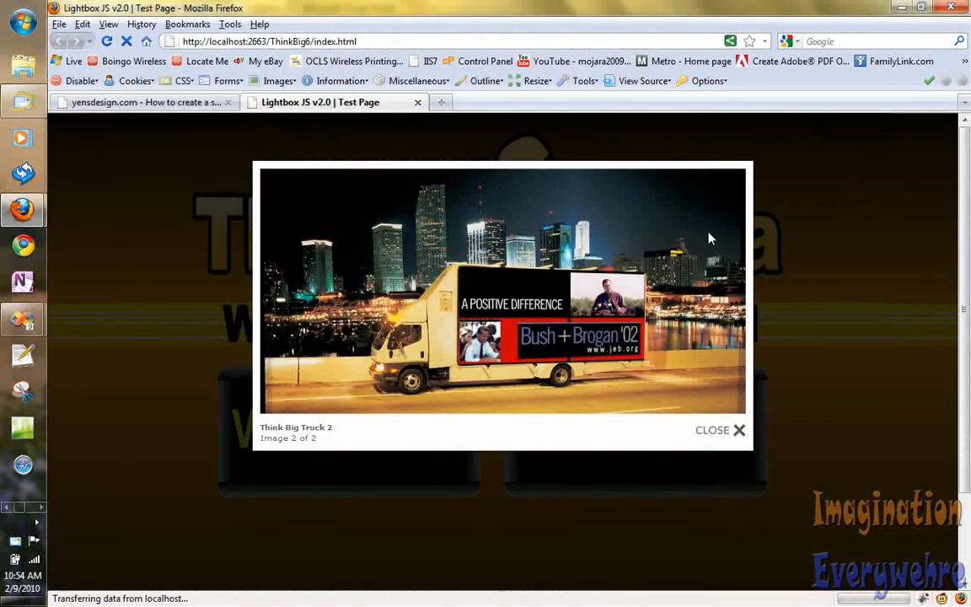
mouse_move(713, 430)
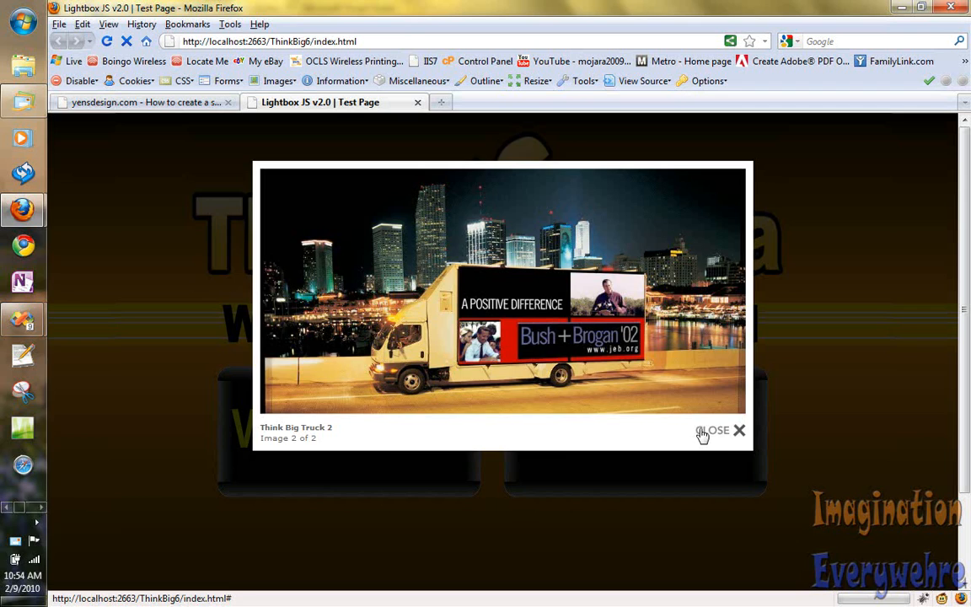
left_click(719, 430)
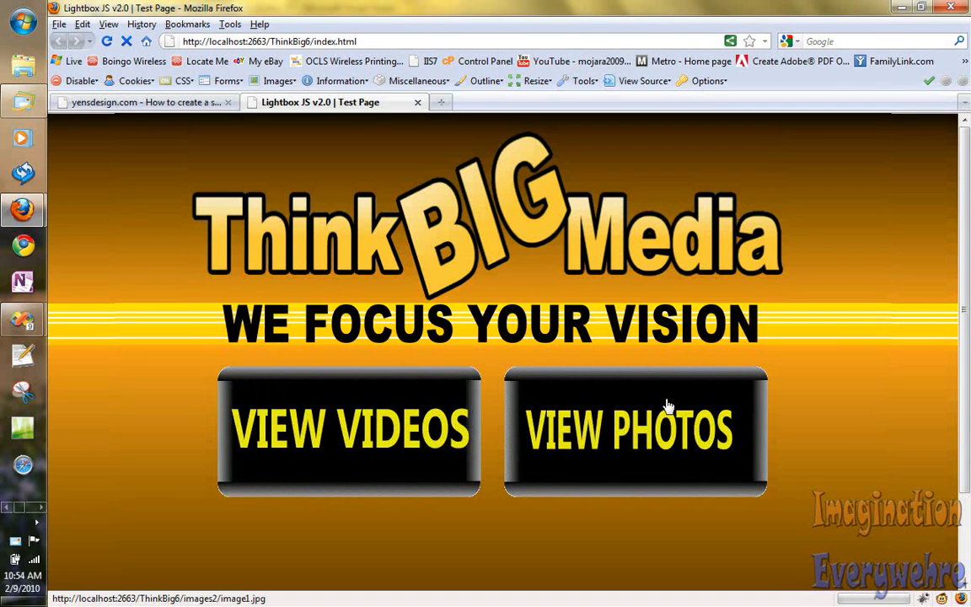
mouse_move(643, 471)
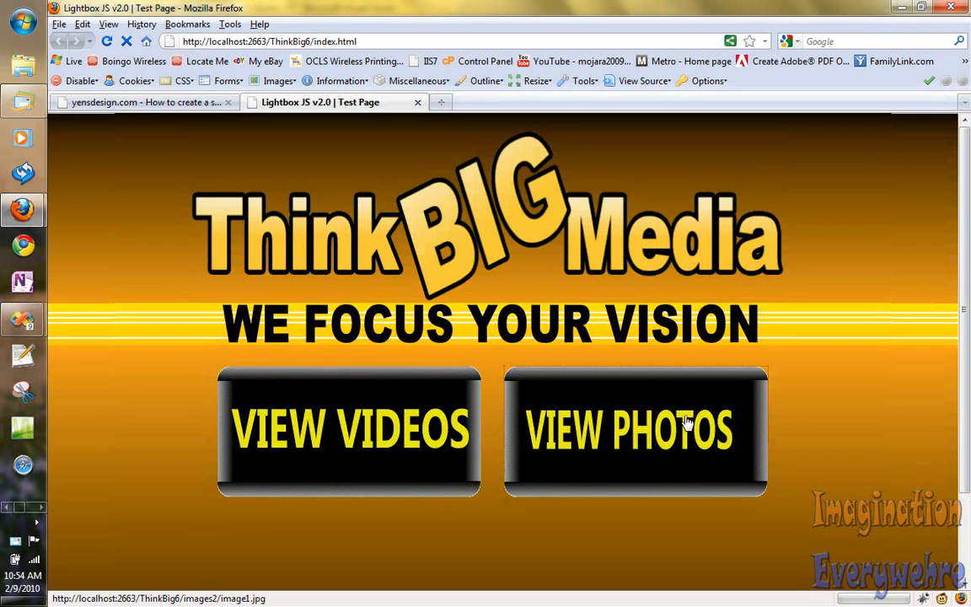
left_click(635, 430)
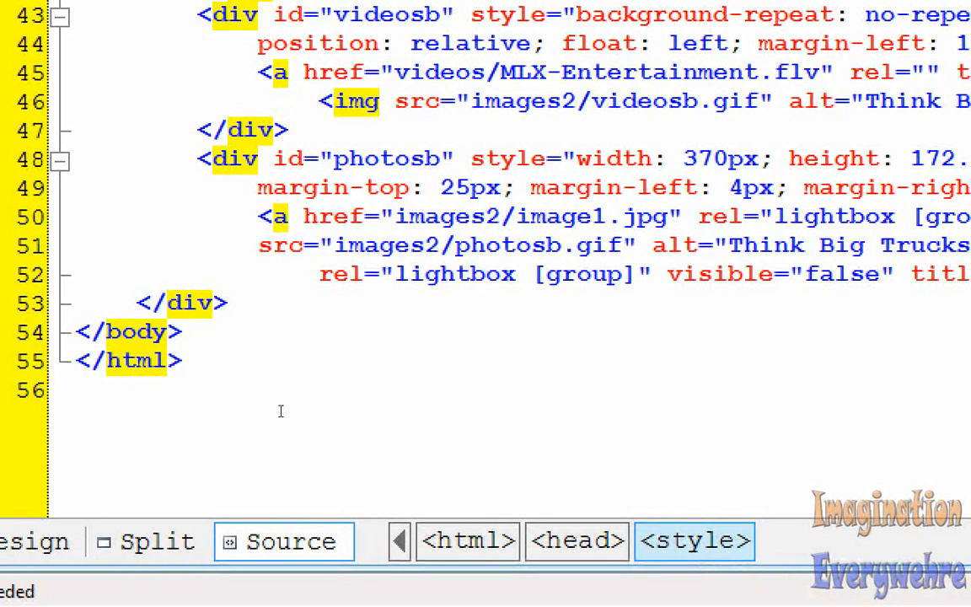
mouse_move(272, 411)
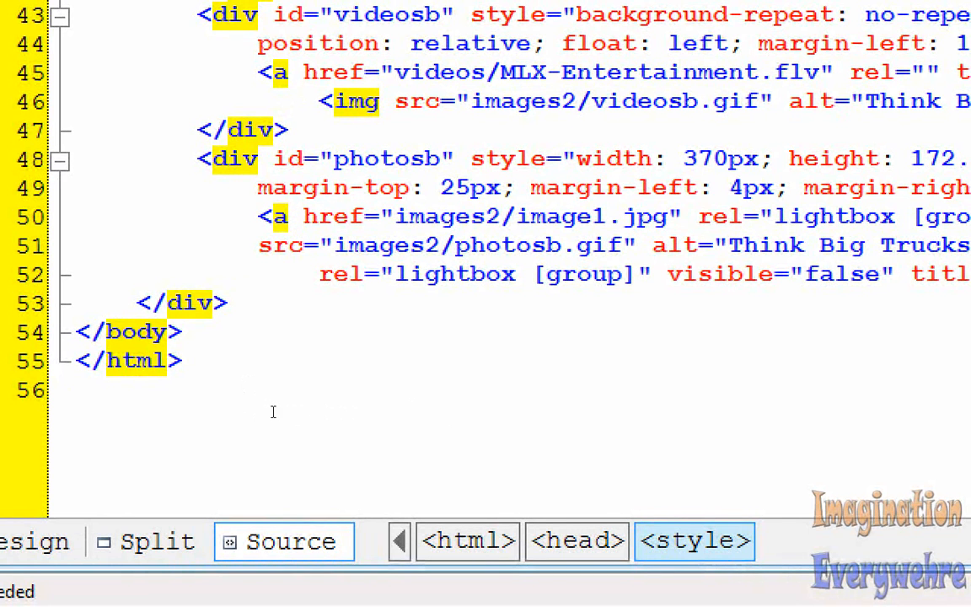
left_click_drag(397, 216, 546, 216)
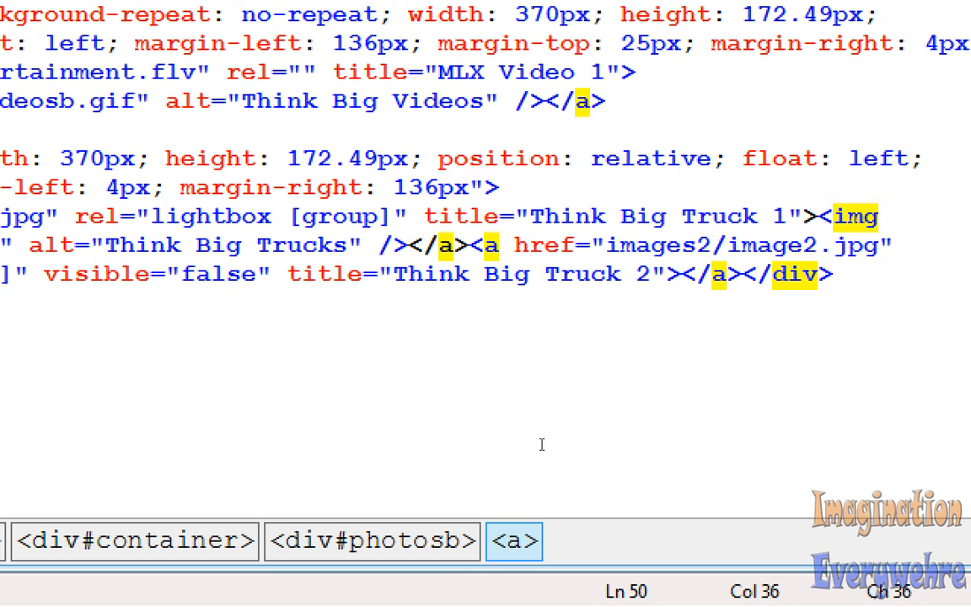
mouse_move(758, 444)
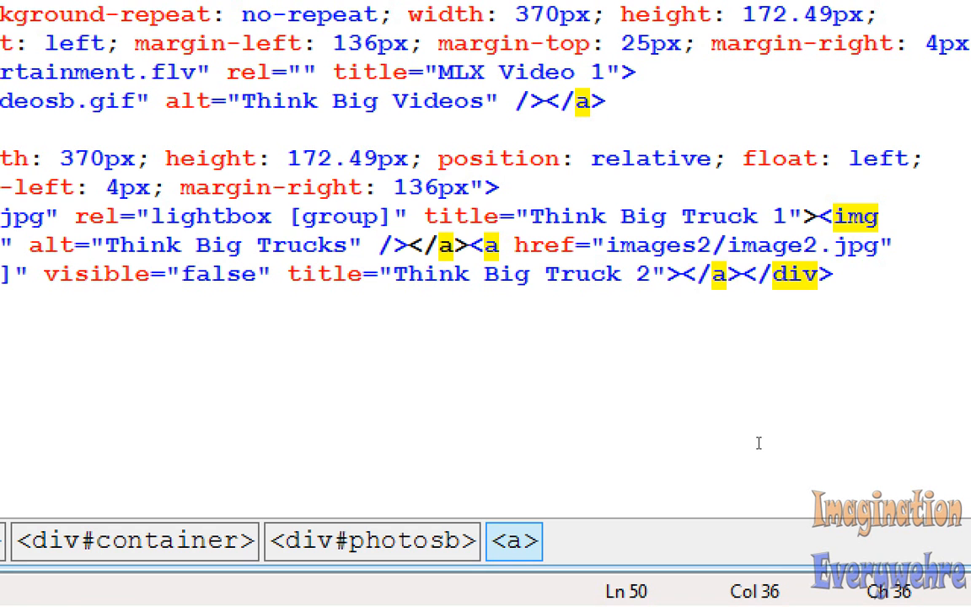
left_click(666, 274)
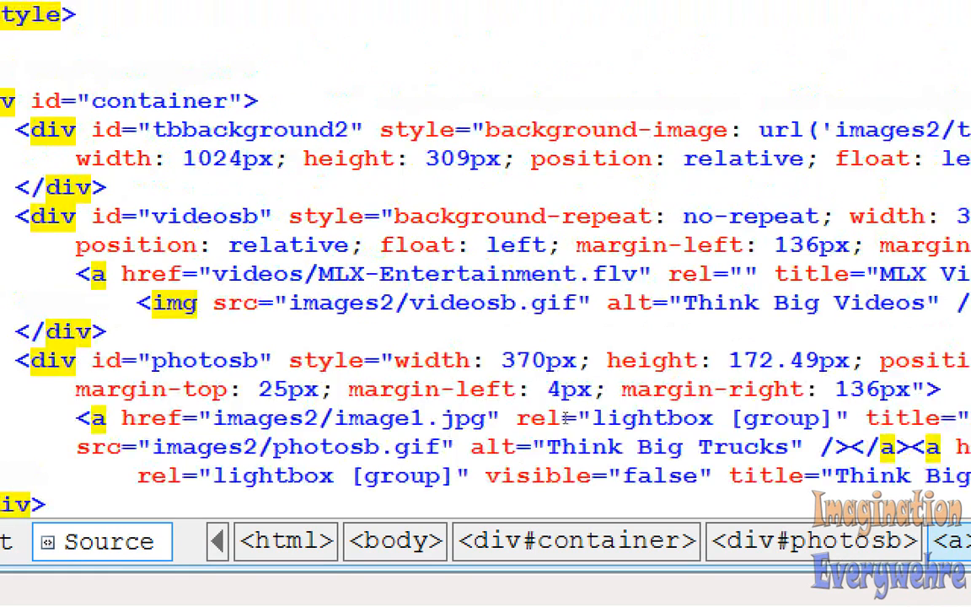
scroll("down", 3)
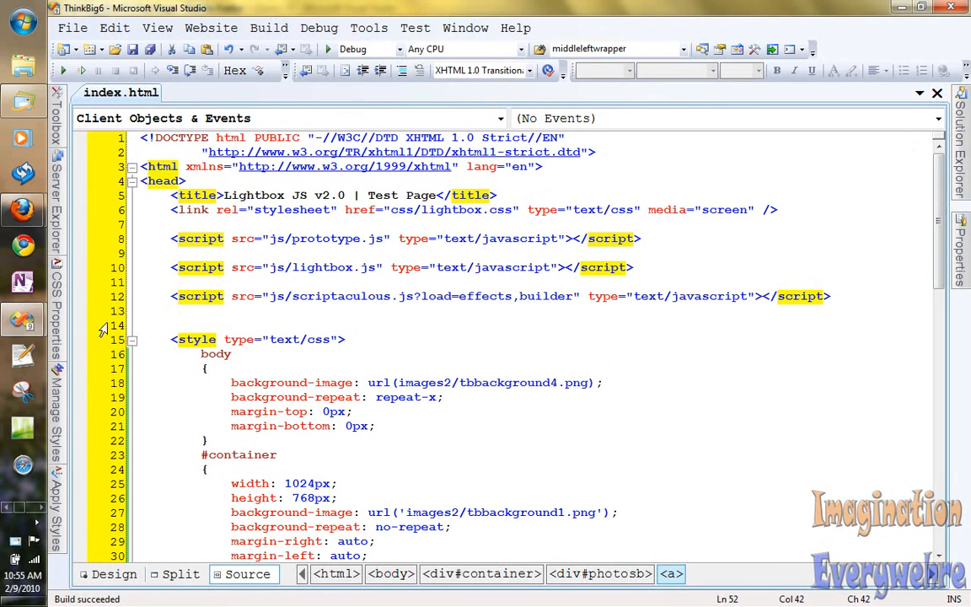
mouse_move(23, 319)
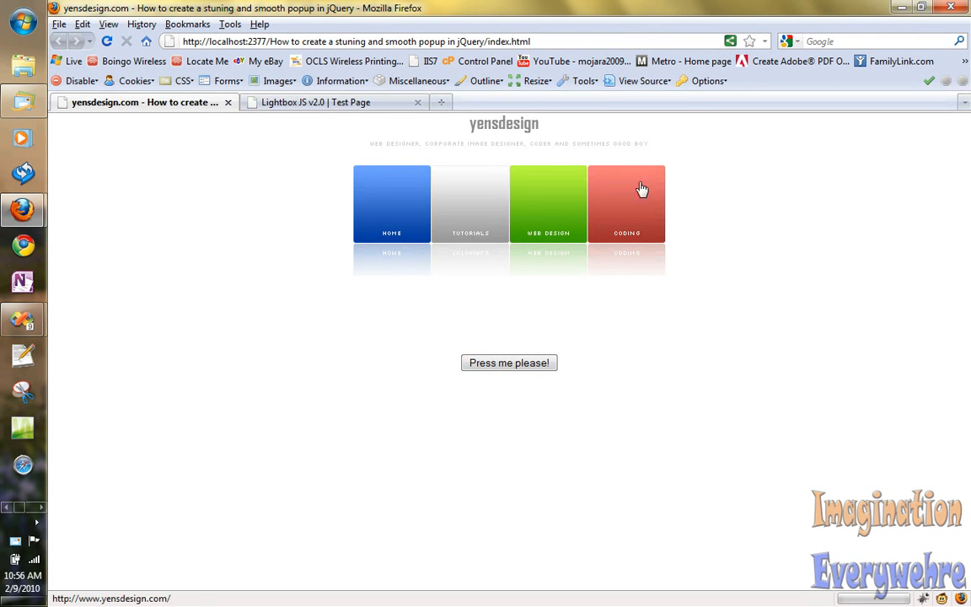
left_click(509, 363)
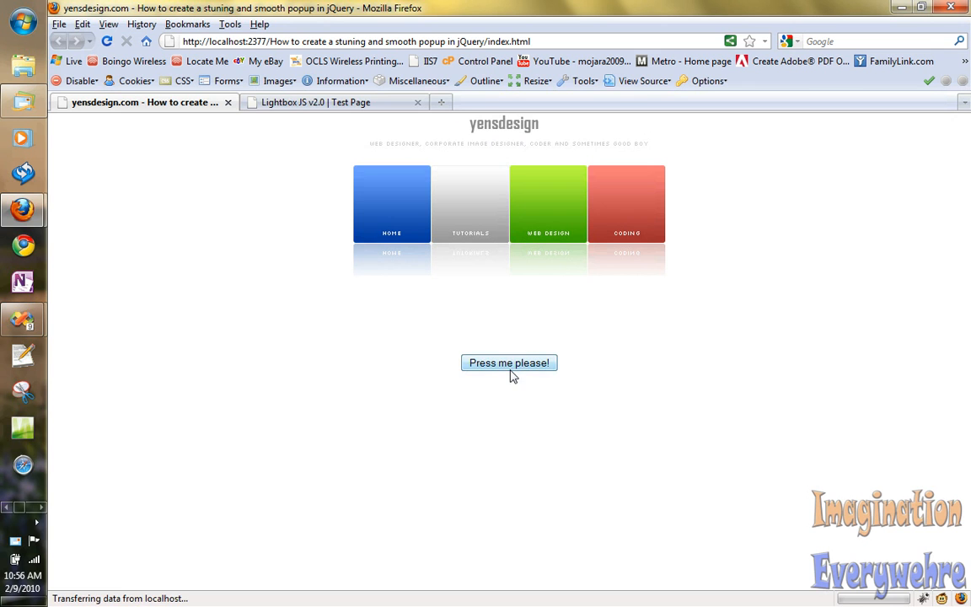
left_click(510, 363)
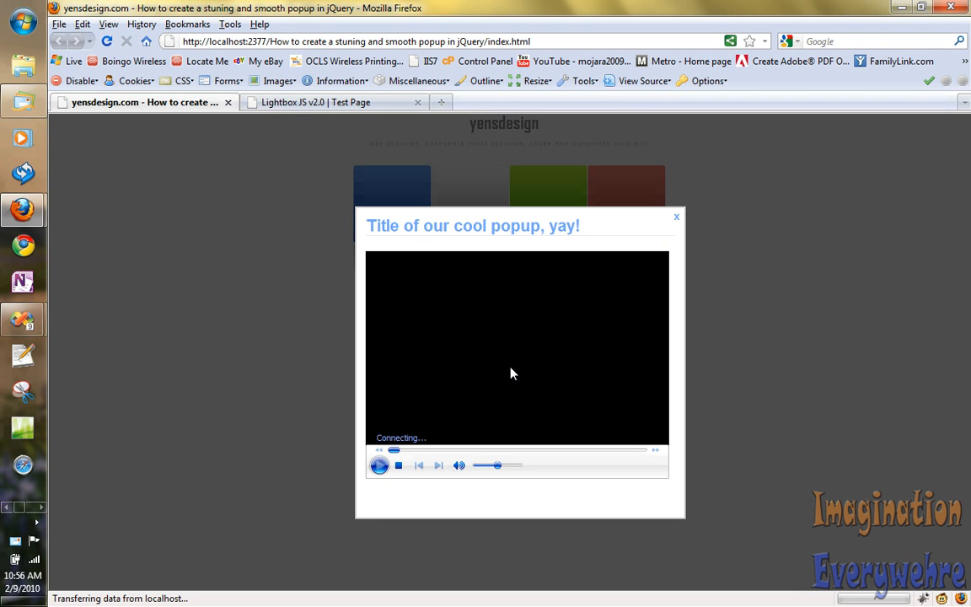
left_click(379, 464)
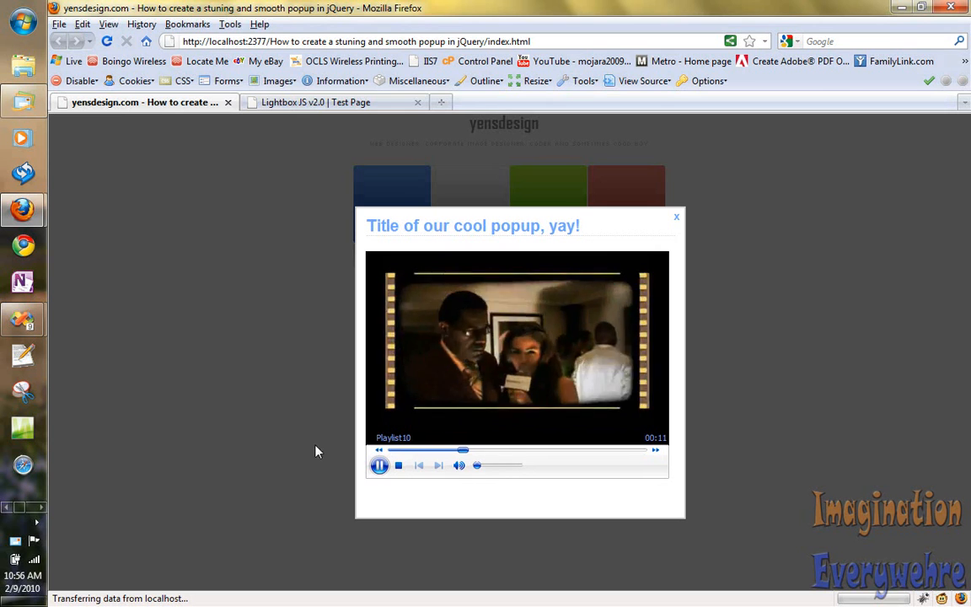
mouse_move(279, 435)
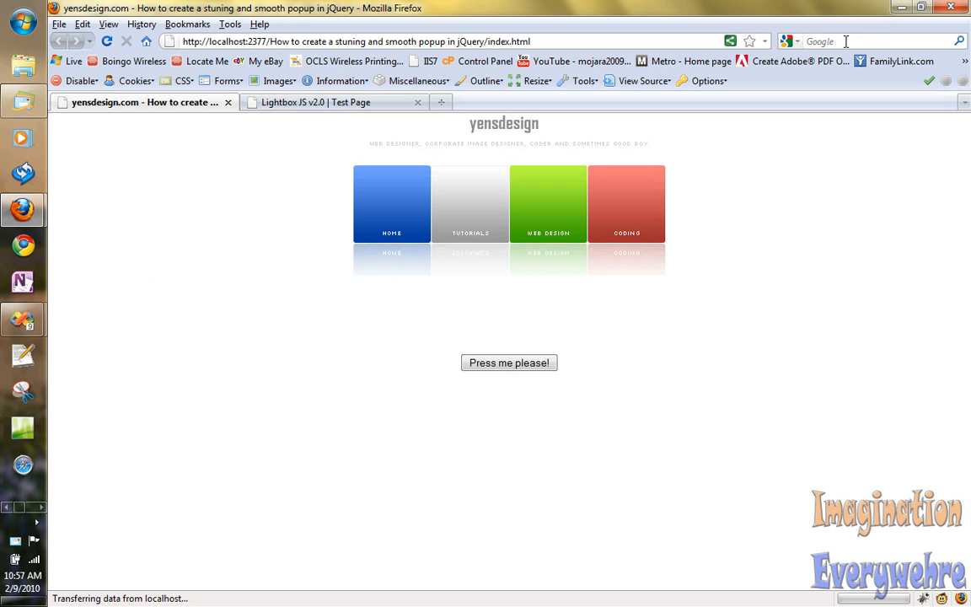
left_click(952, 8)
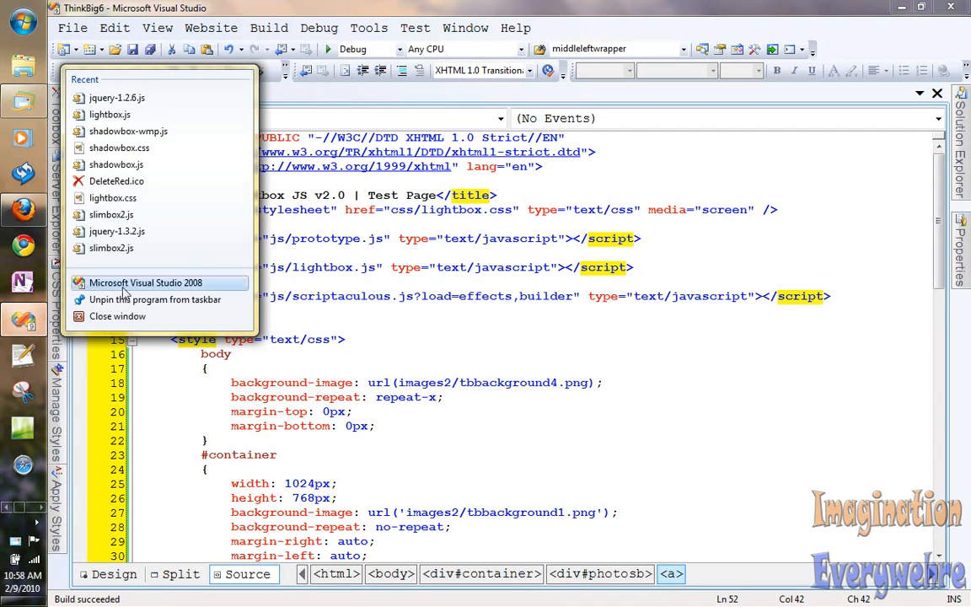
Open the popup project's Visual Studio window and scroll to the MLX-Entertainment2.wmv object markup
left_click(146, 282)
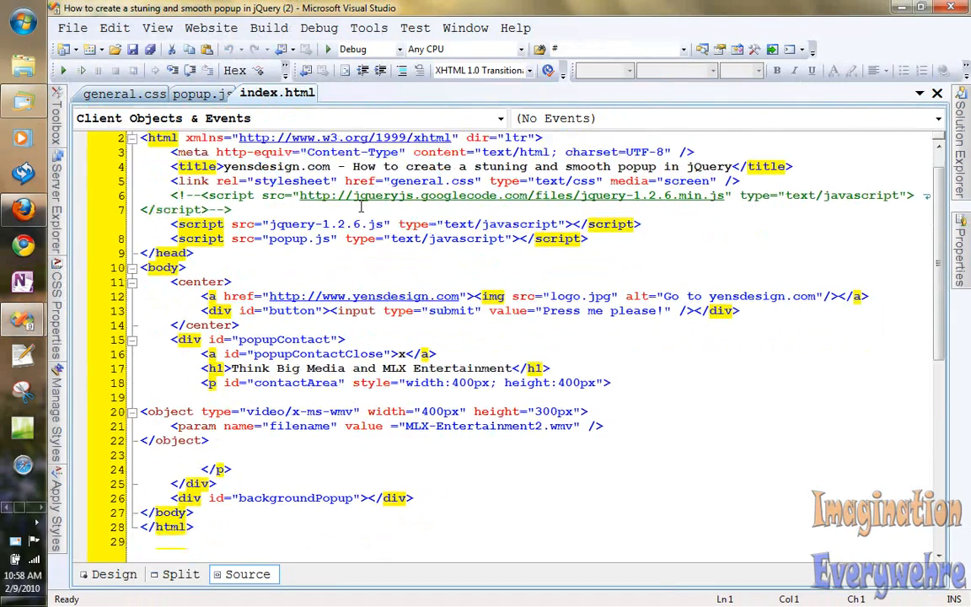
scroll("down", 3)
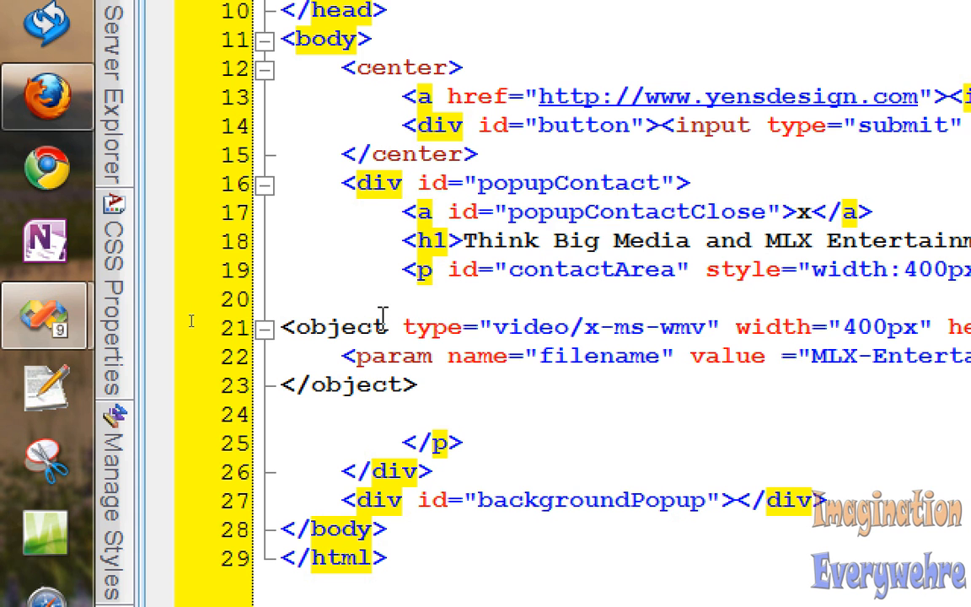
mouse_move(414, 384)
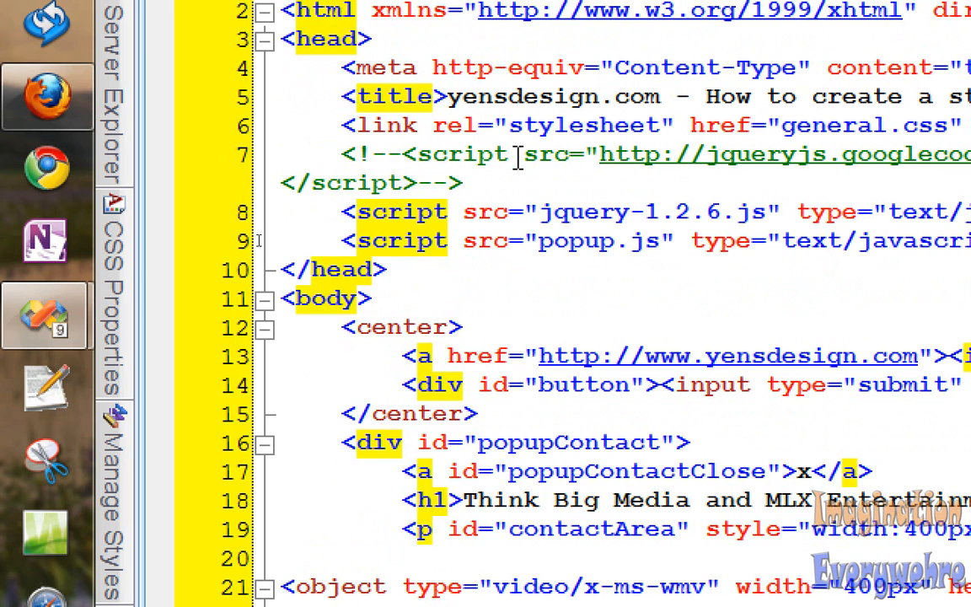
scroll("down", 3)
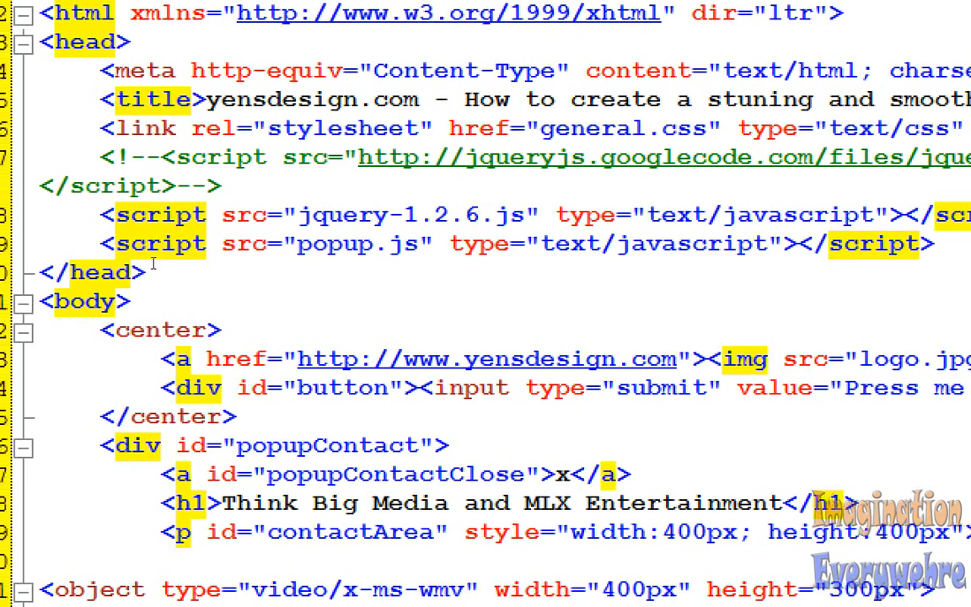
scroll("down", 3)
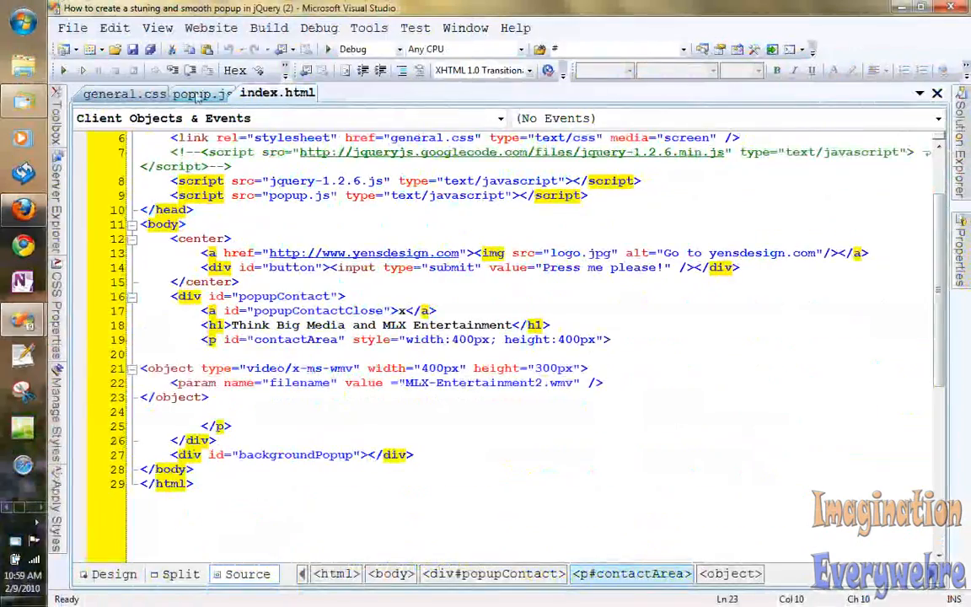
Scroll through the popup.js jQuery script
left_click(201, 94)
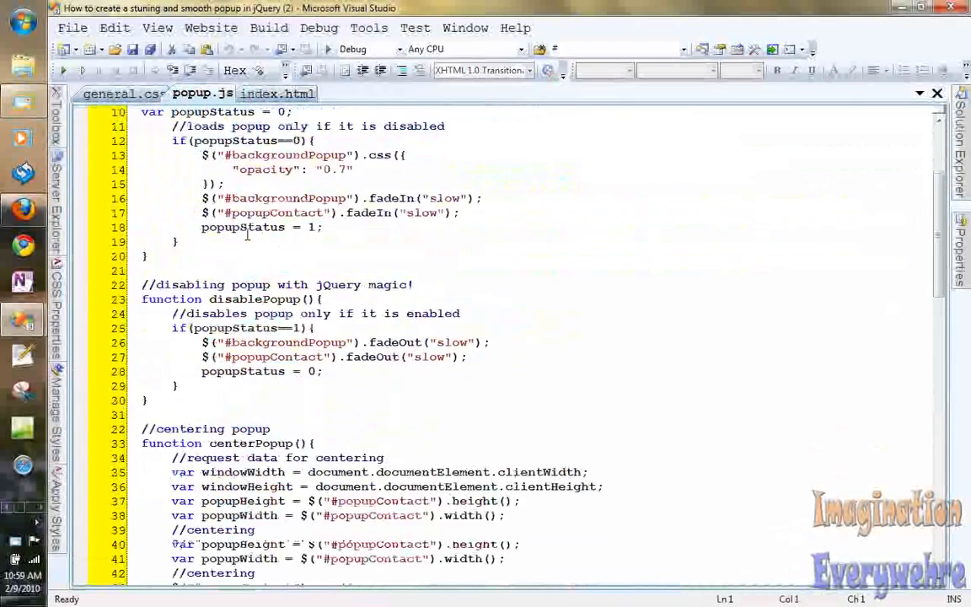
scroll("down", 3)
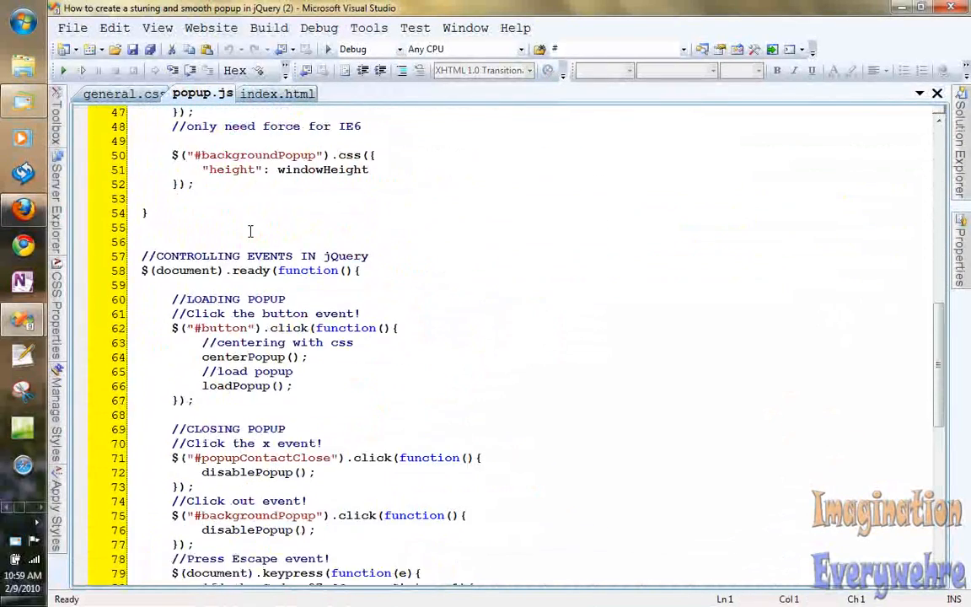
scroll("up", 3)
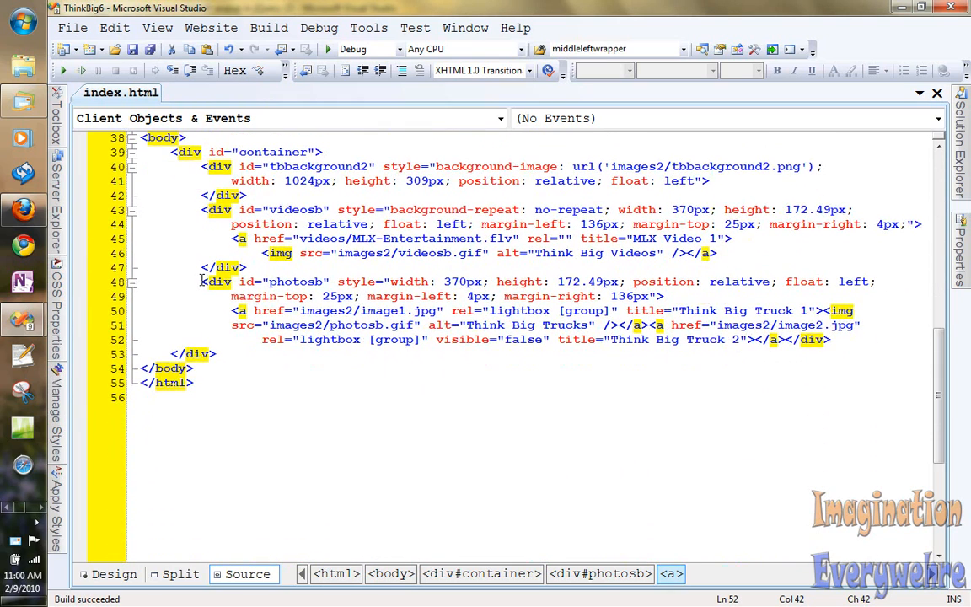
left_click(450, 339)
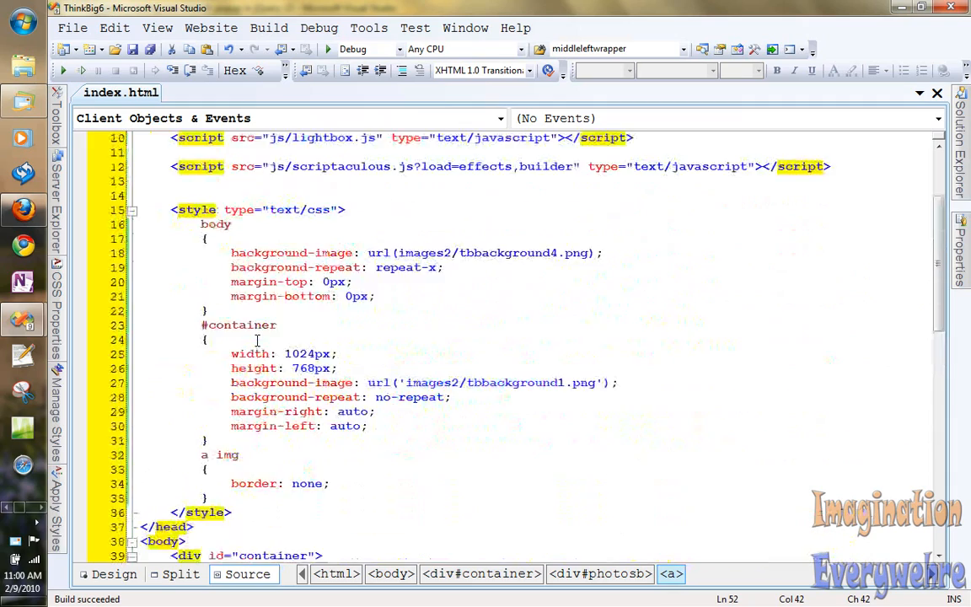
scroll("up", 3)
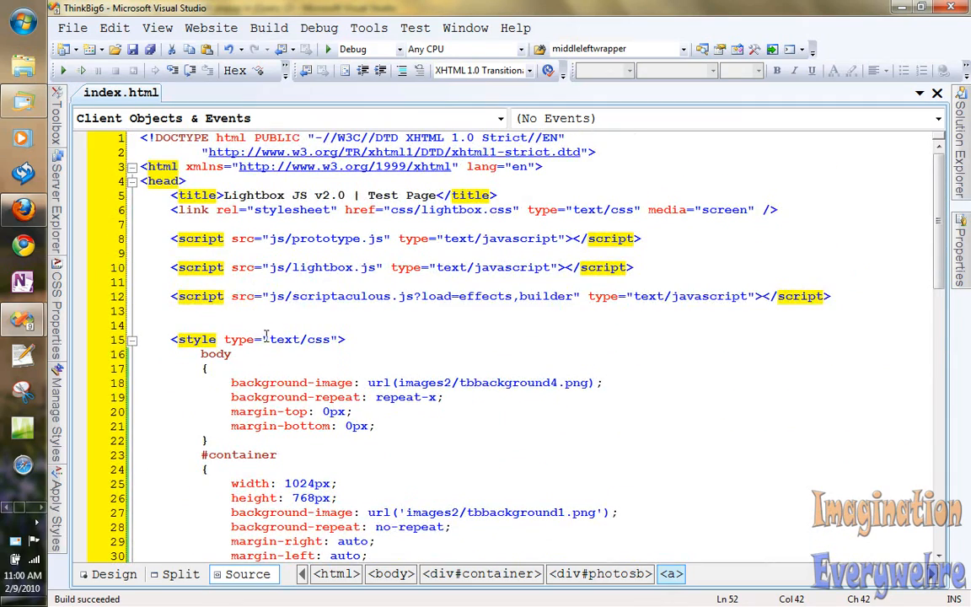
scroll("down", 3)
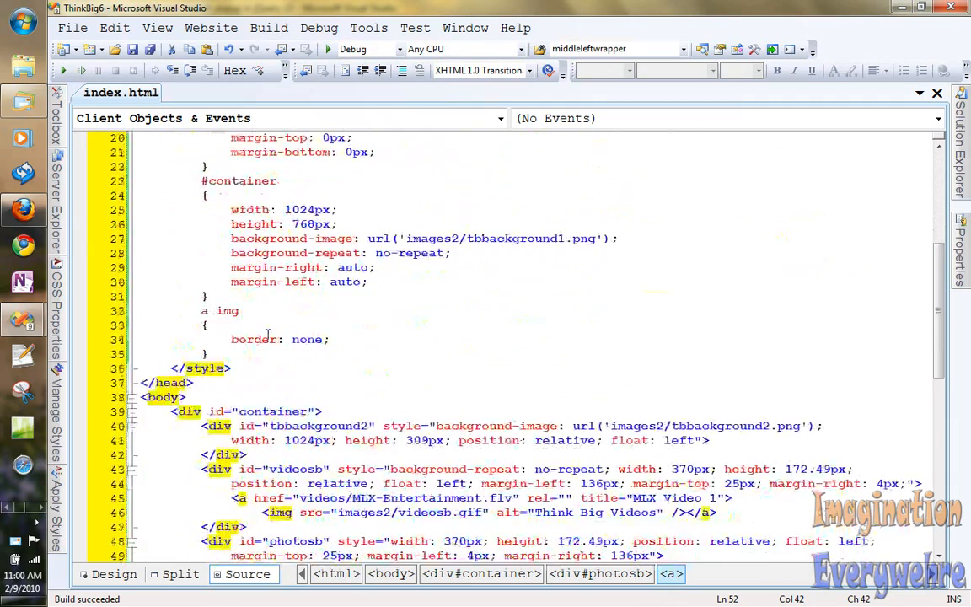
scroll("down", 3)
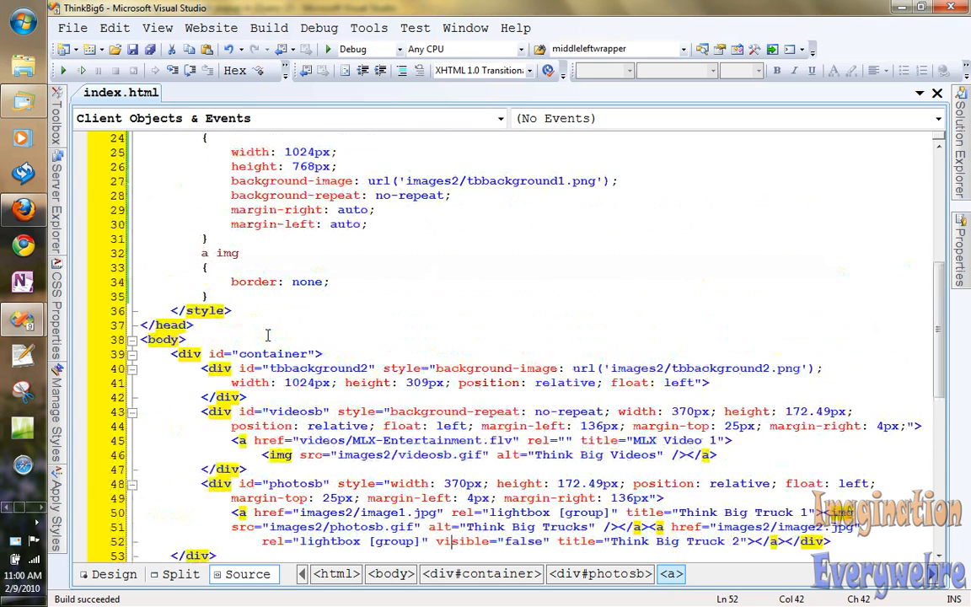
scroll("up", 3)
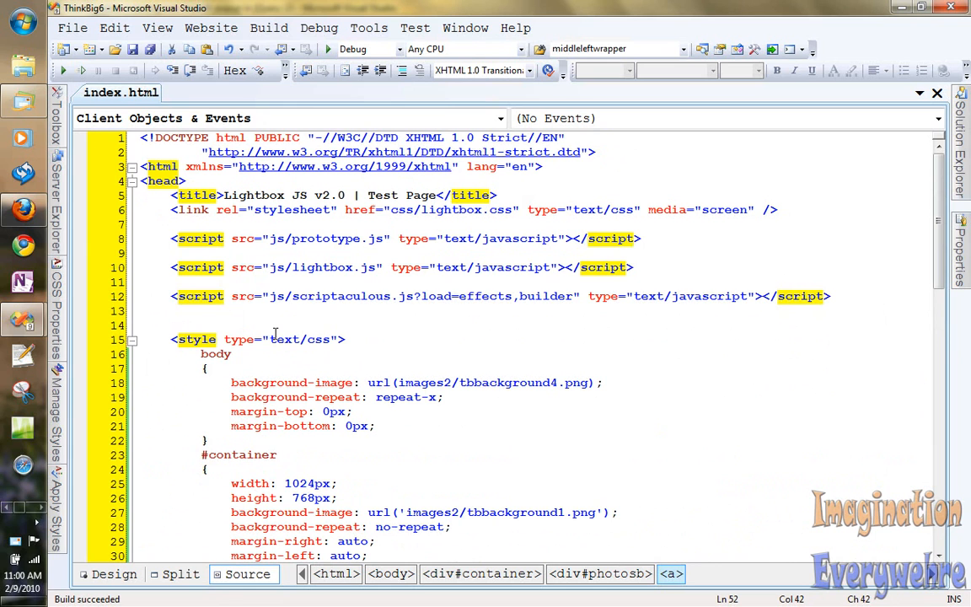